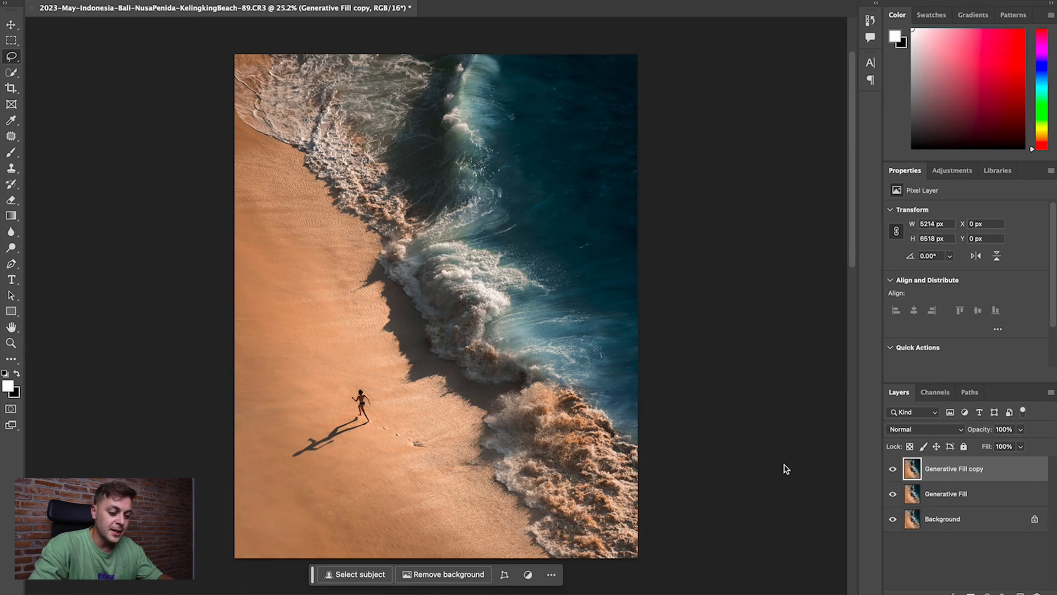
# Step: Rename the duplicated 'Generative Fill copy' layer to 'USM'
pyautogui.doubleClick(954, 469)
pyautogui.write('USM')
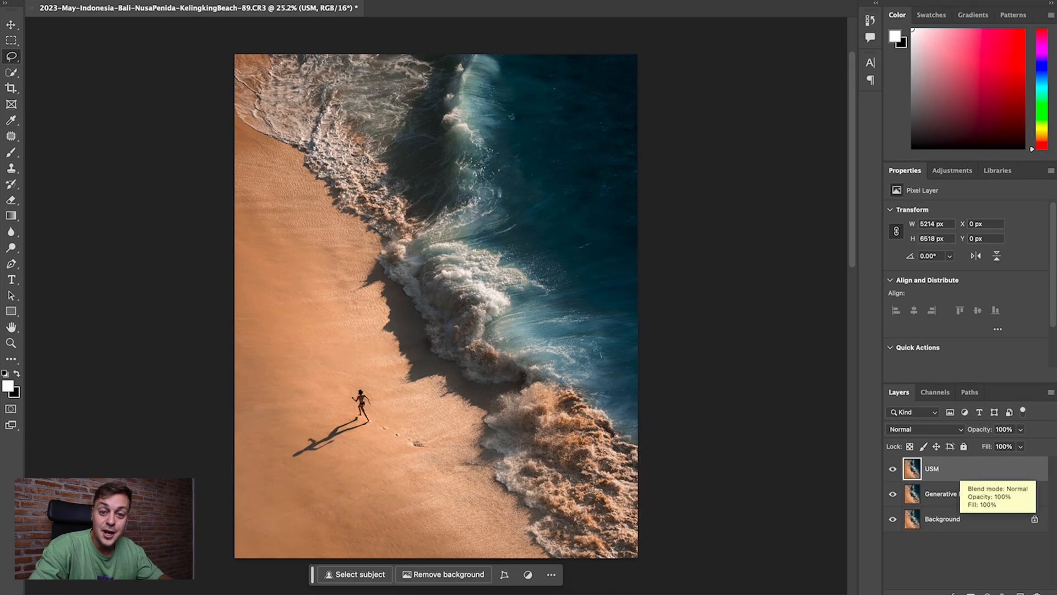
pyautogui.moveTo(496, 331)
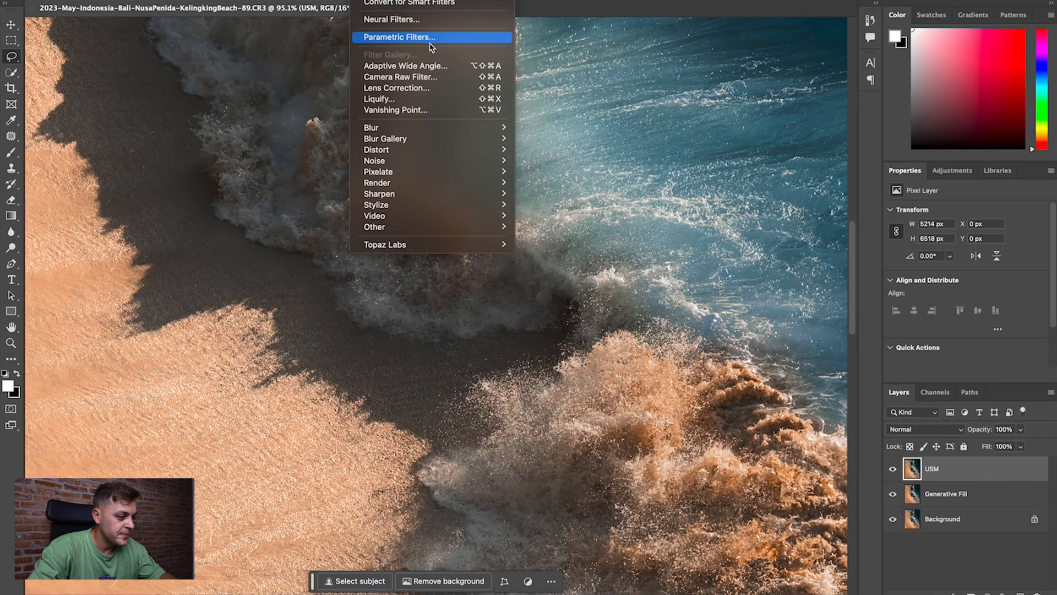
pyautogui.moveTo(379, 193)
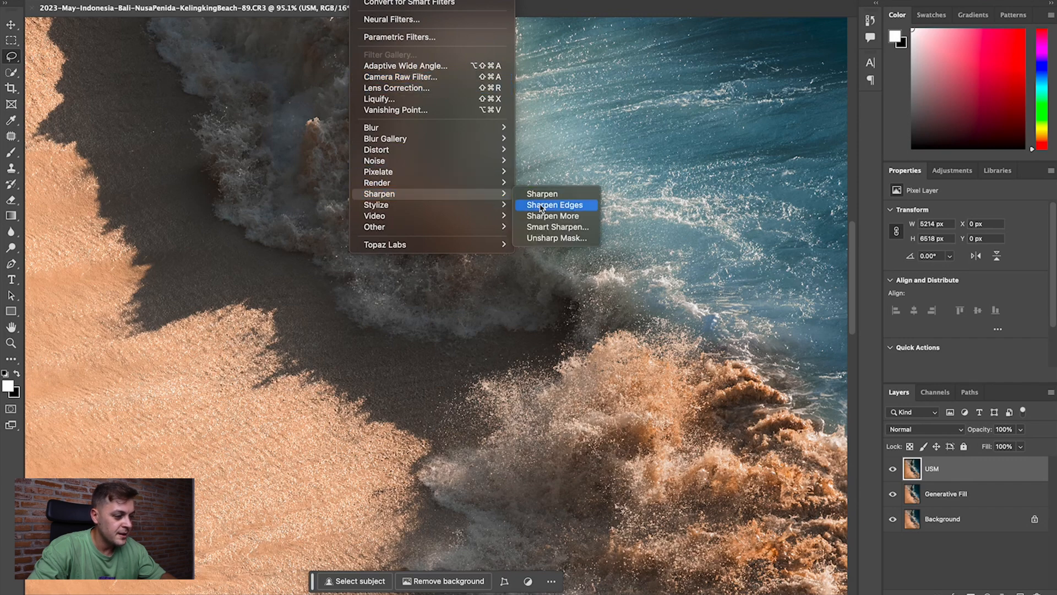
# Step: Apply Unsharp Mask to the USM layer at 100% amount, 1.0 px radius, threshold 0
pyautogui.click(555, 238)
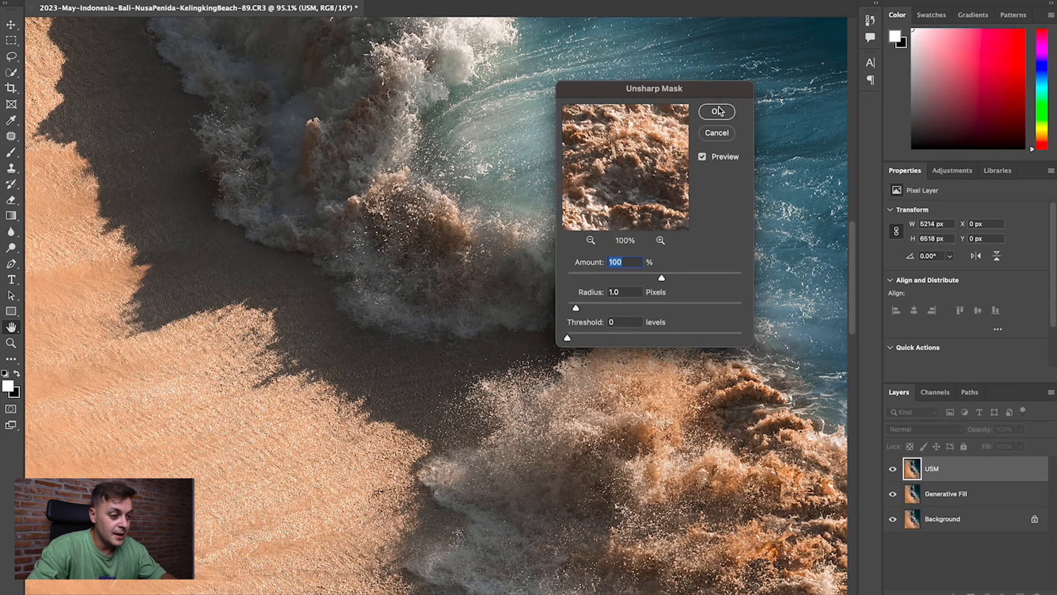
pyautogui.click(716, 111)
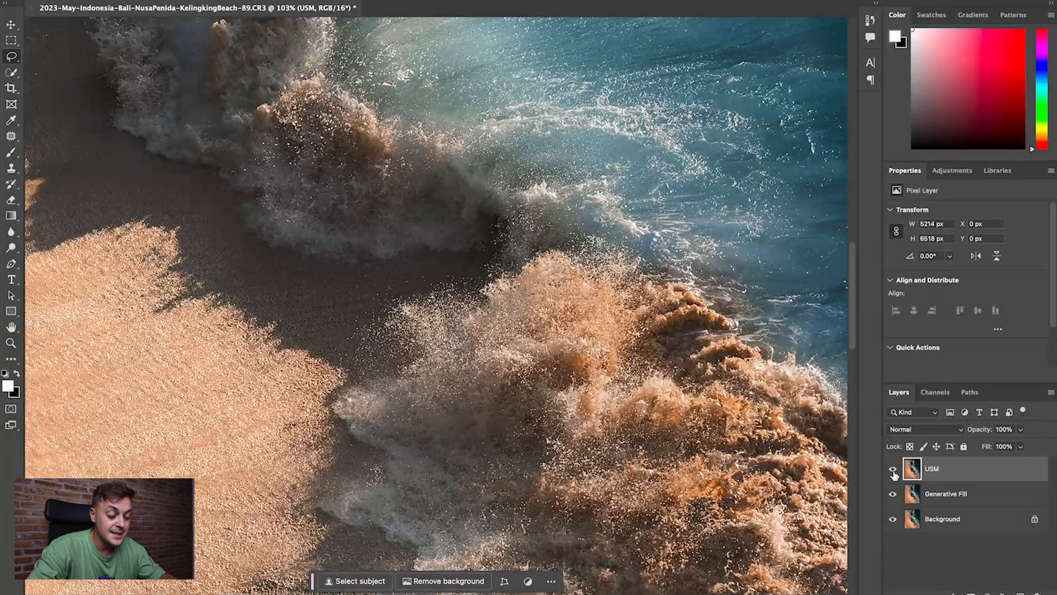
pyautogui.moveTo(893, 474)
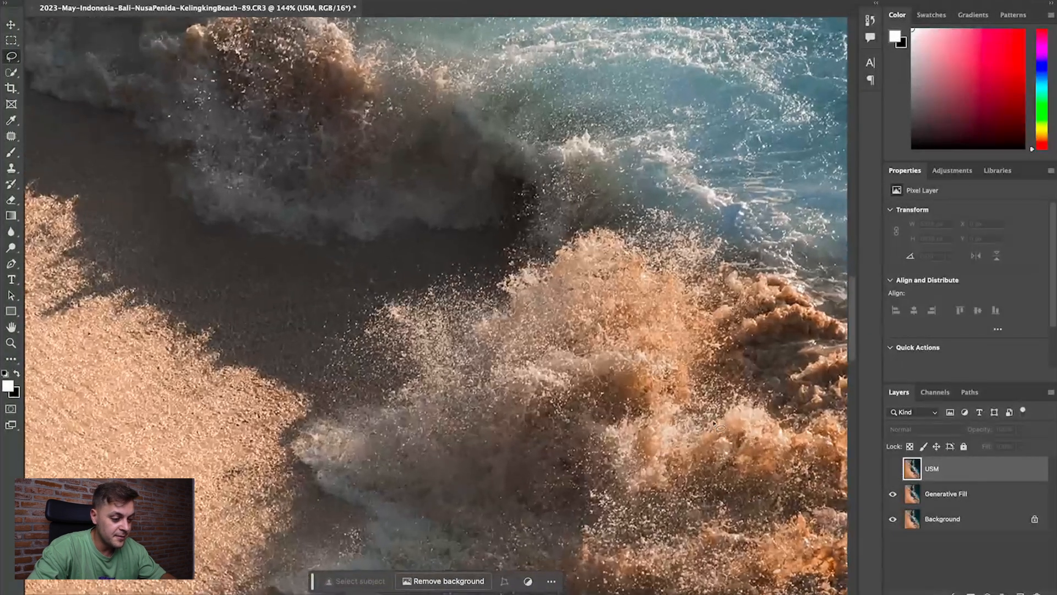
pyautogui.click(892, 470)
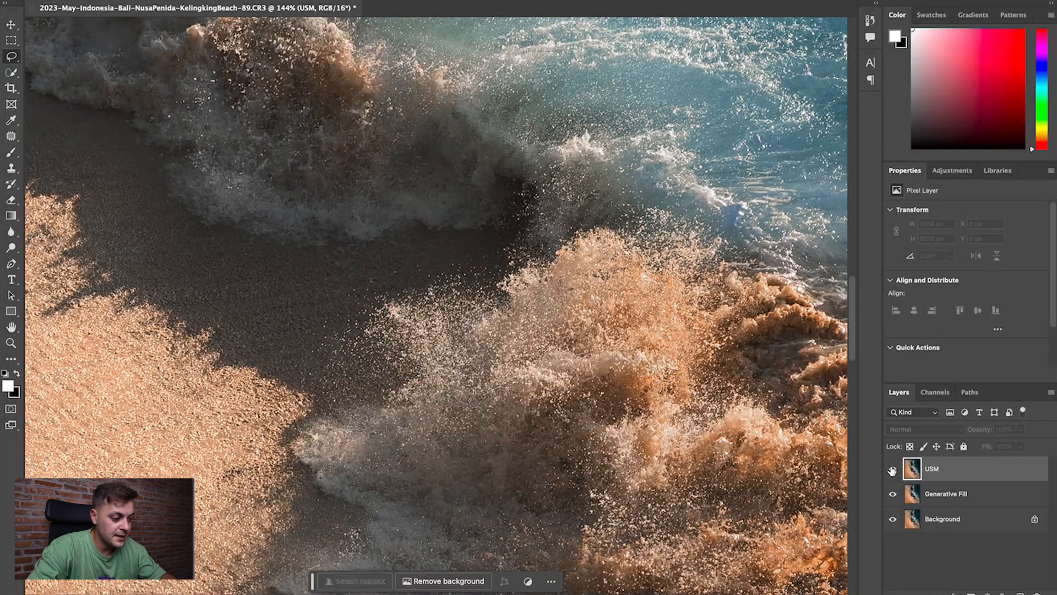
pyautogui.click(892, 470)
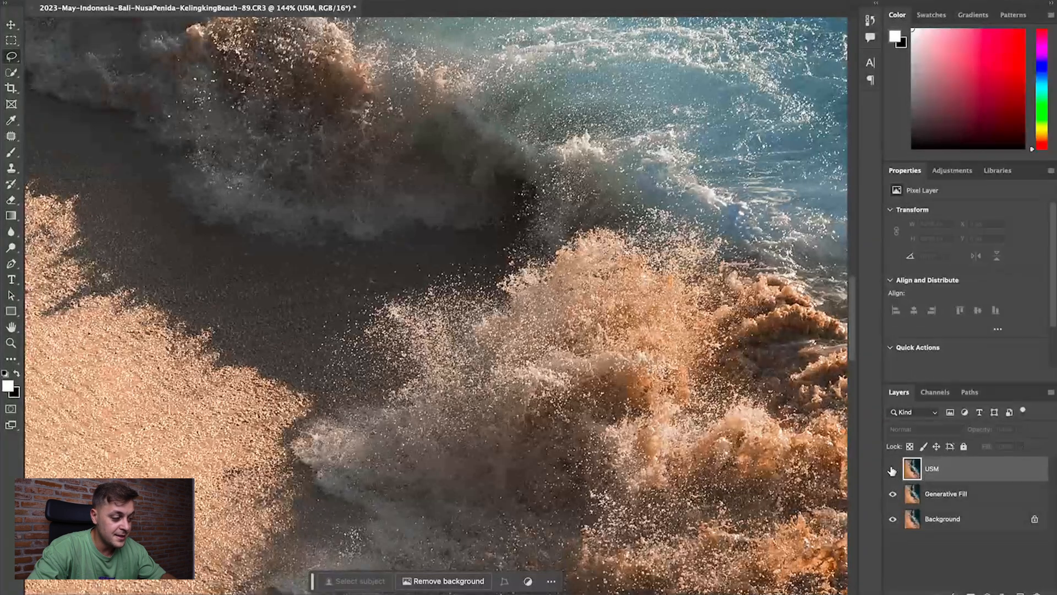